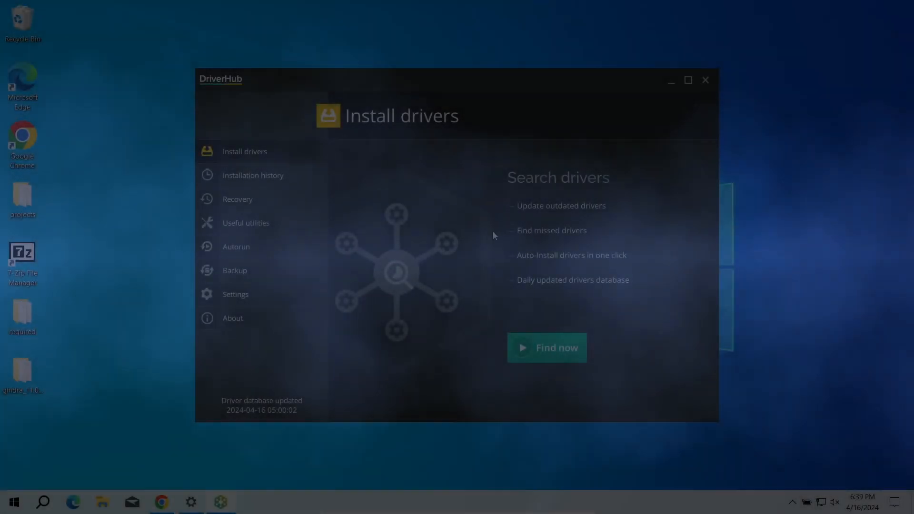
Step: Run the driver scan and briefly view the SATA AHCI Controller update's version details
left_click(546, 347)
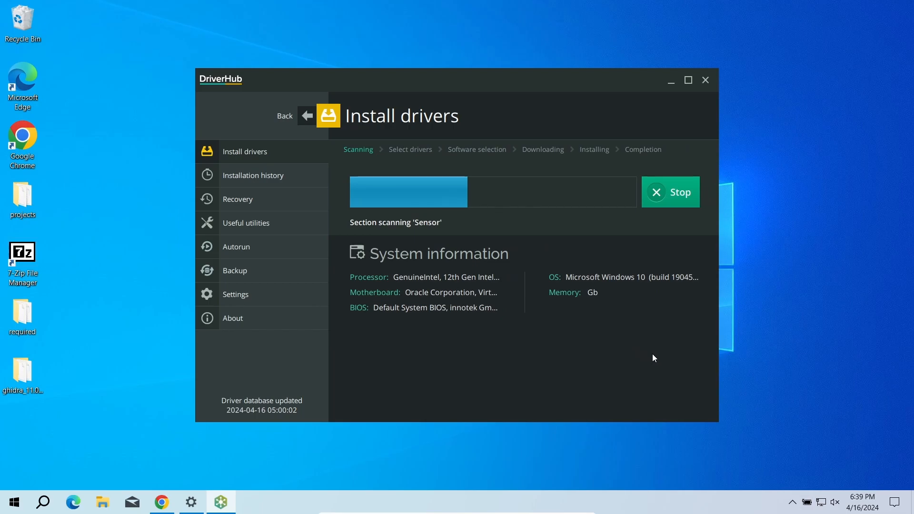
mouse_move(446, 277)
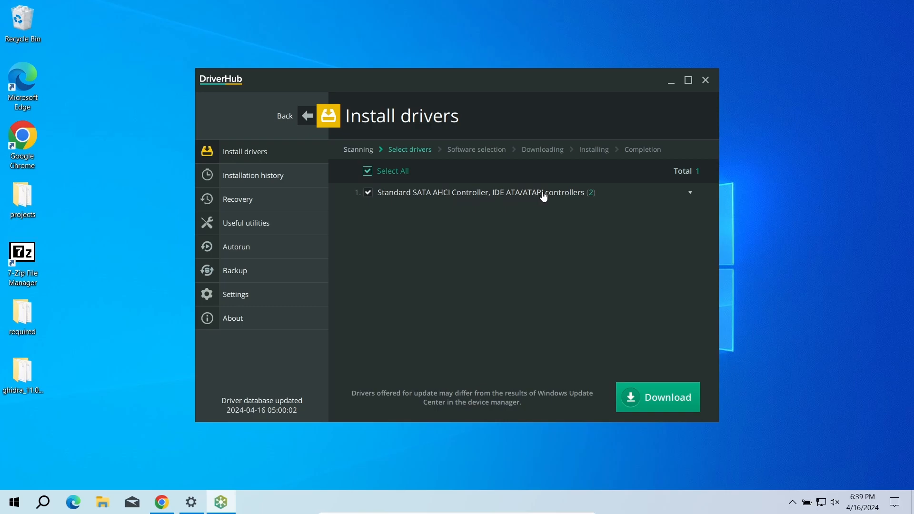
left_click(690, 192)
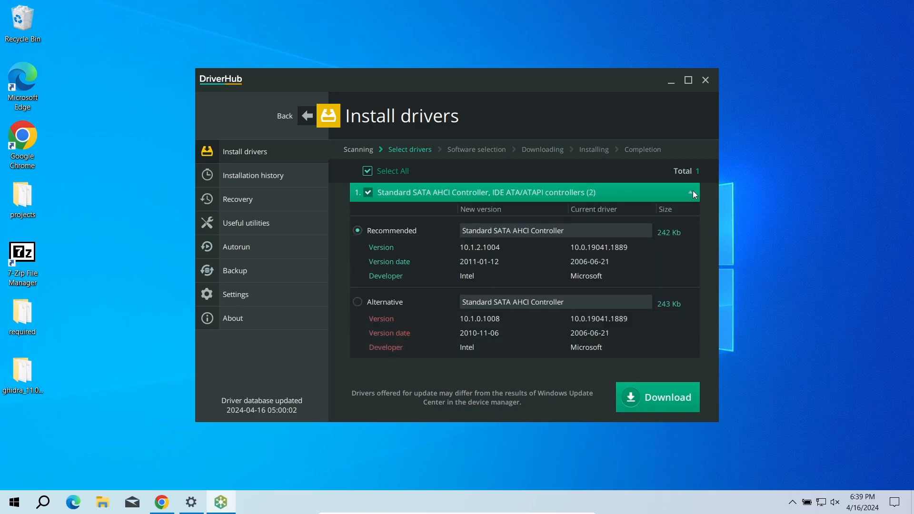
left_click(690, 192)
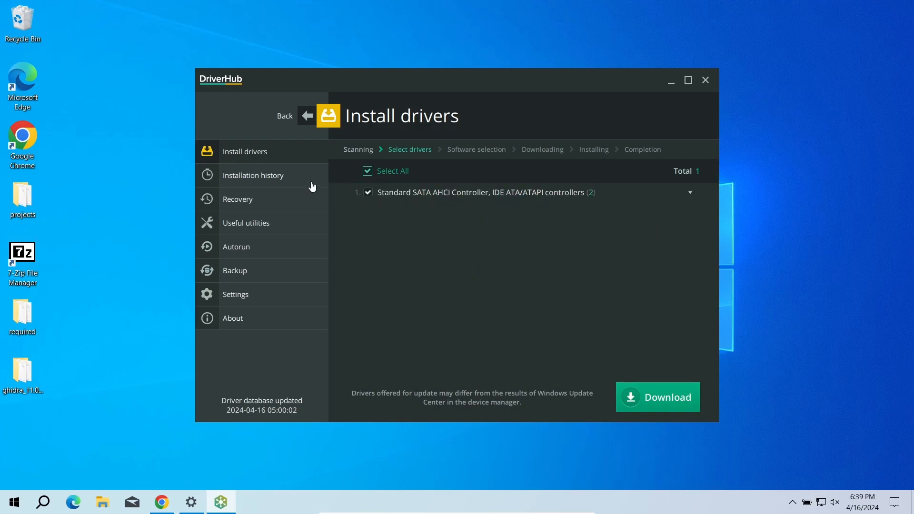
Step: Browse the Recovery, Useful utilities, Autorun and Backup sections, all locked behind DriverHub Pro
left_click(237, 199)
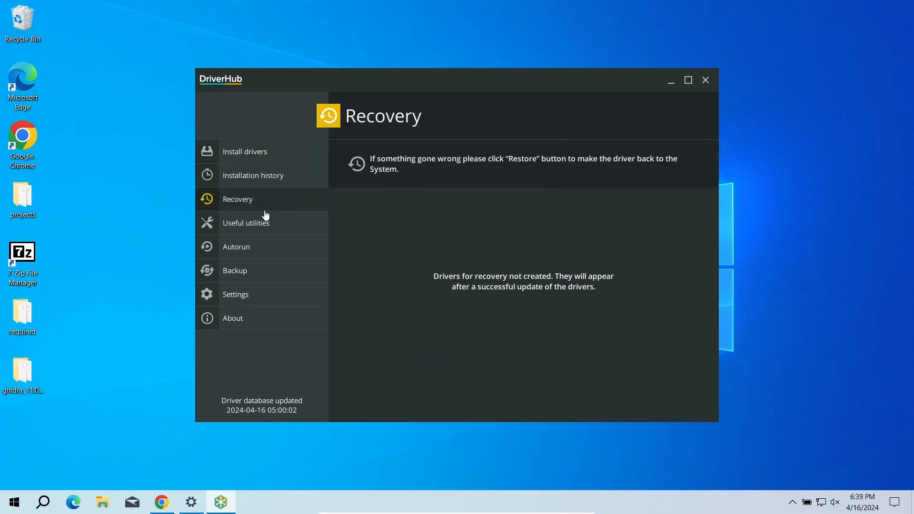
left_click(246, 223)
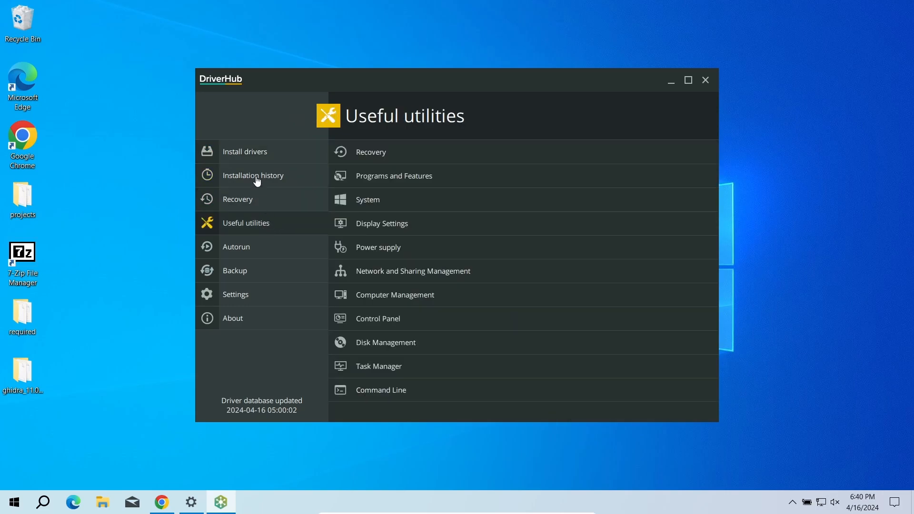
left_click(235, 246)
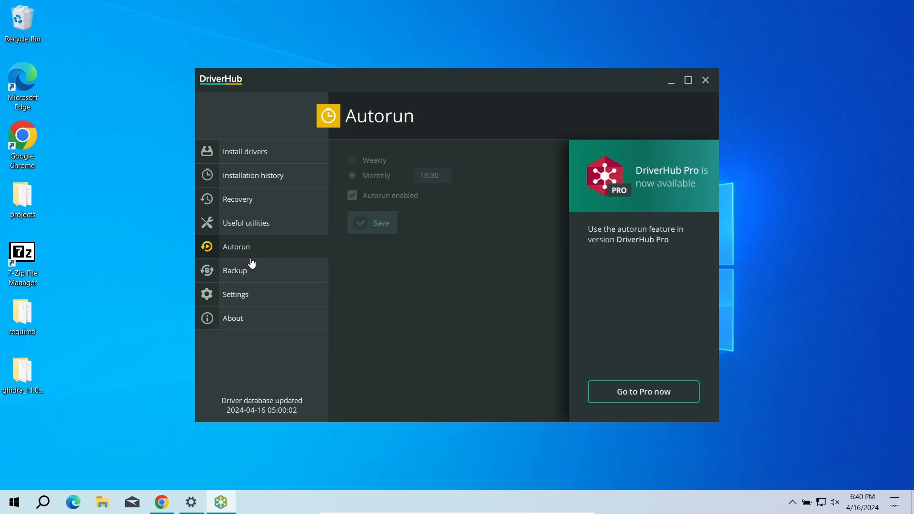
mouse_move(657, 362)
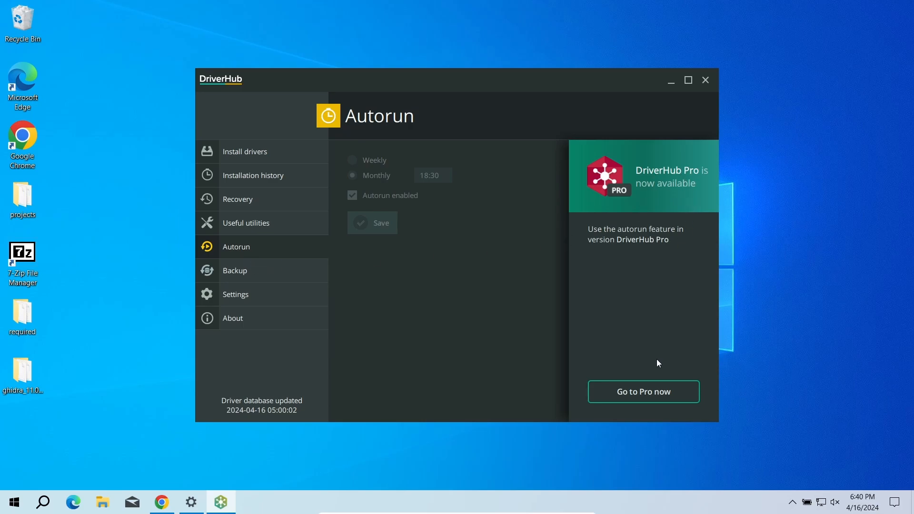
left_click(235, 270)
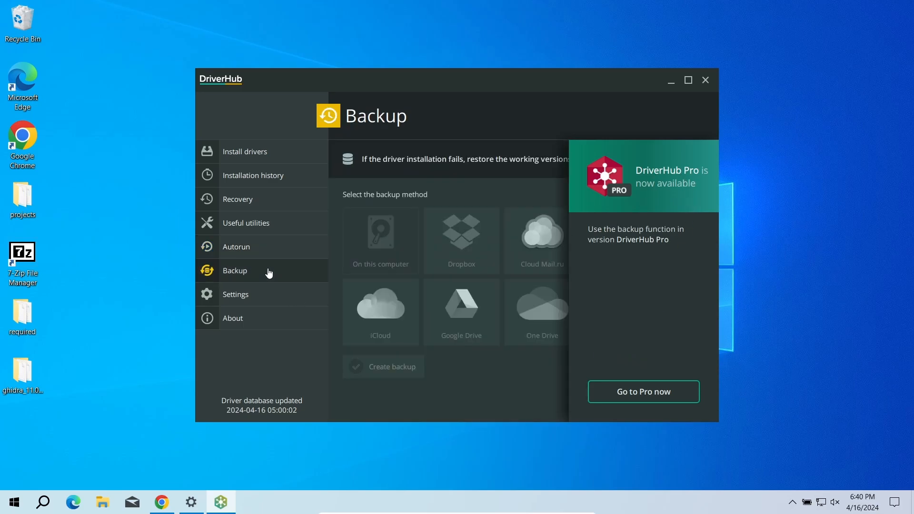
left_click(235, 294)
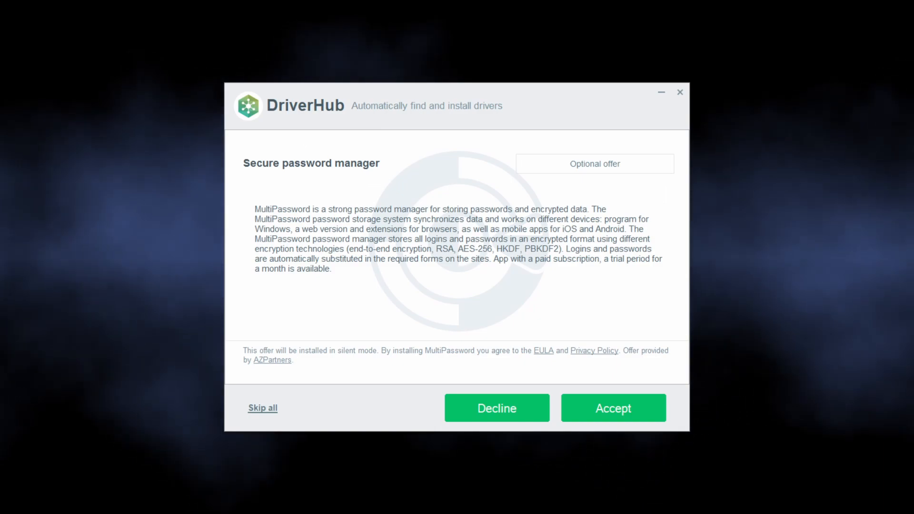
Step: Answer the bundled MultiPassword, Opera GX and 360 Total Security offers in turn
left_click(496, 407)
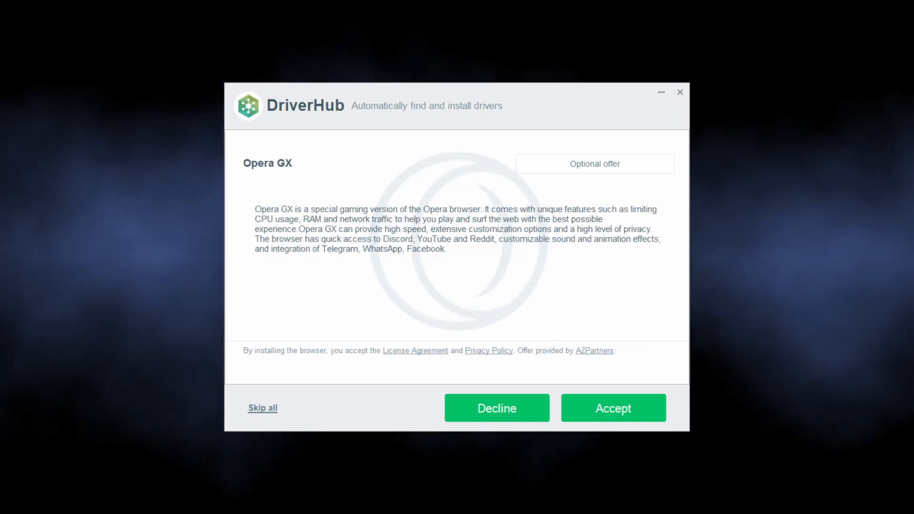
left_click(496, 407)
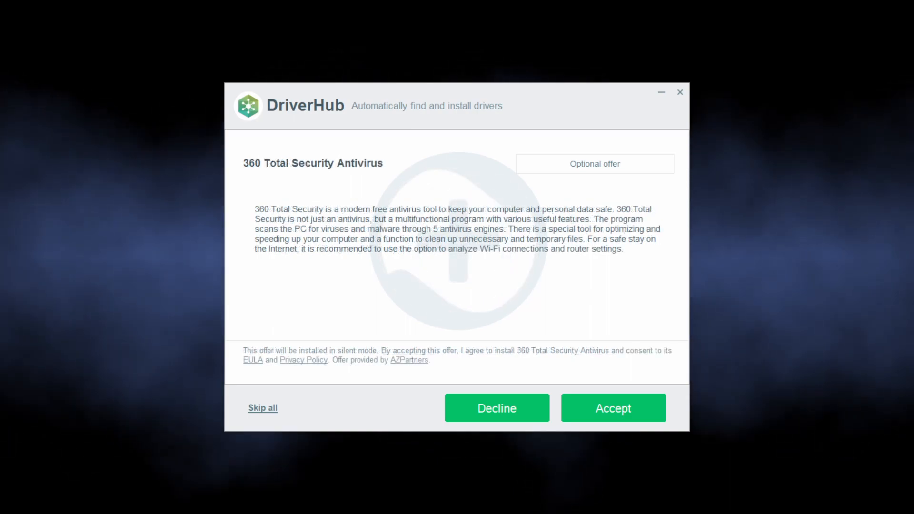
left_click(495, 408)
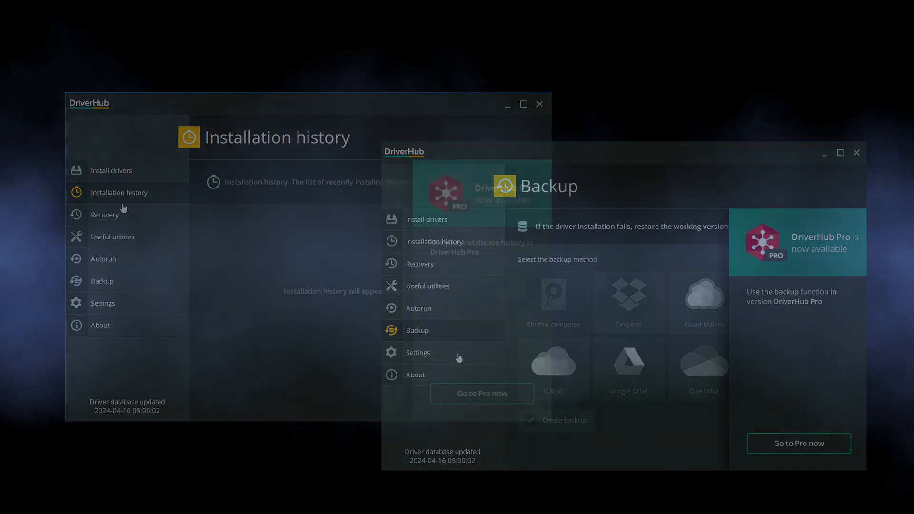
Step: Download the Standard SATA AHCI Controller driver update from the Install drivers page
left_click(427, 218)
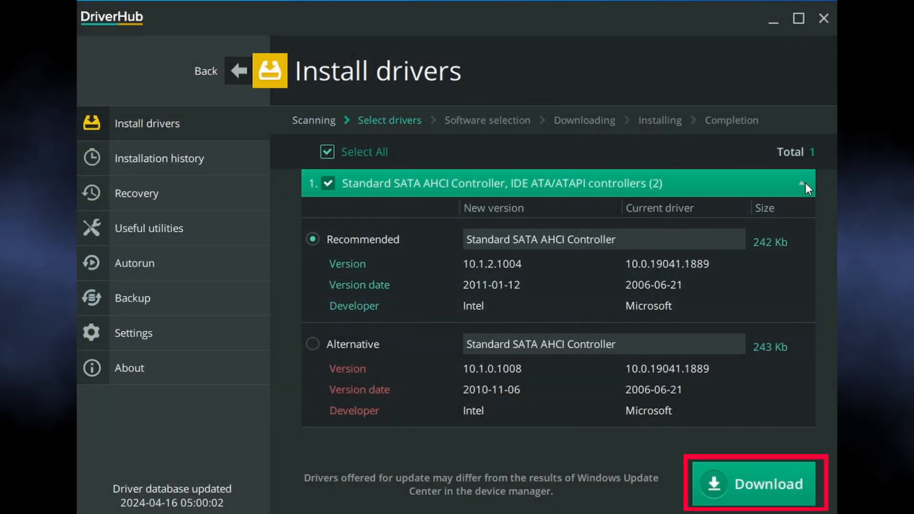
left_click(753, 484)
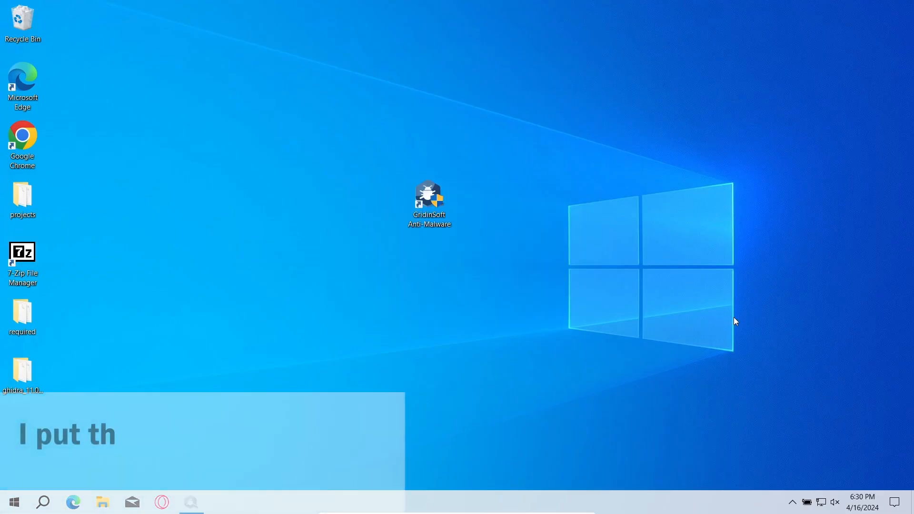
Step: Launch Gridinsoft Anti-Malware and run a standard scan that reports 12 detected objects
double_click(430, 201)
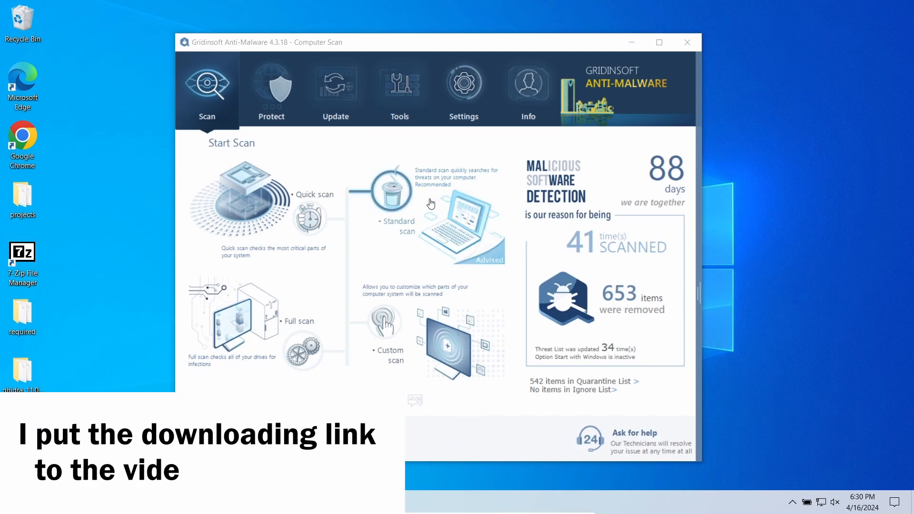
left_click(382, 193)
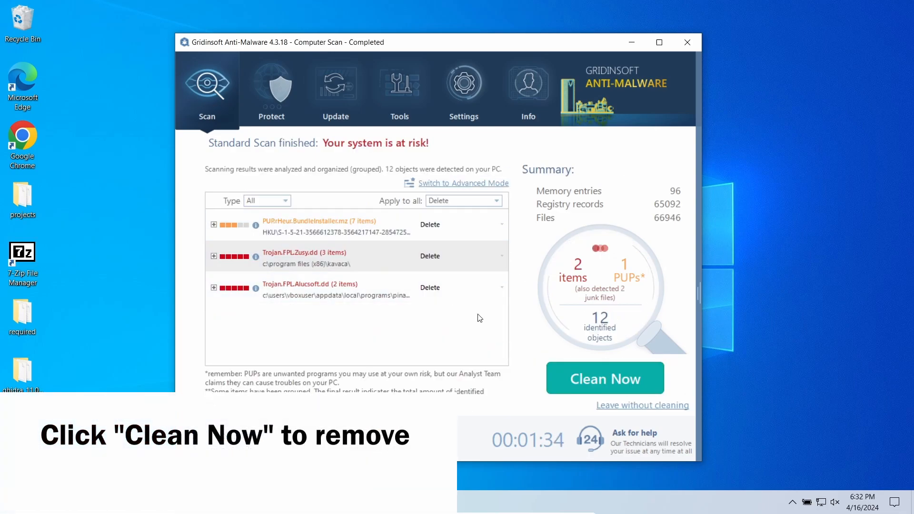
Step: Clean all 12 detected objects, including DriverHub's files, leaving the system reported clean
left_click(605, 378)
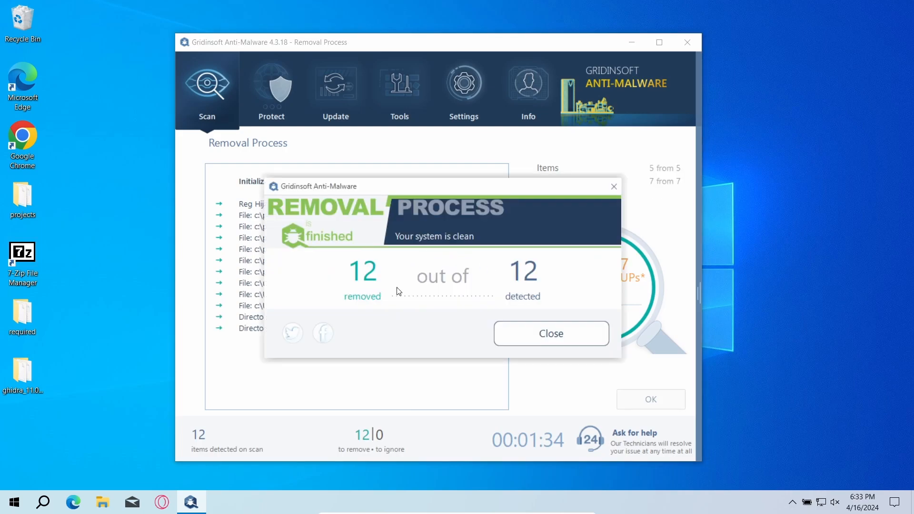
left_click(549, 333)
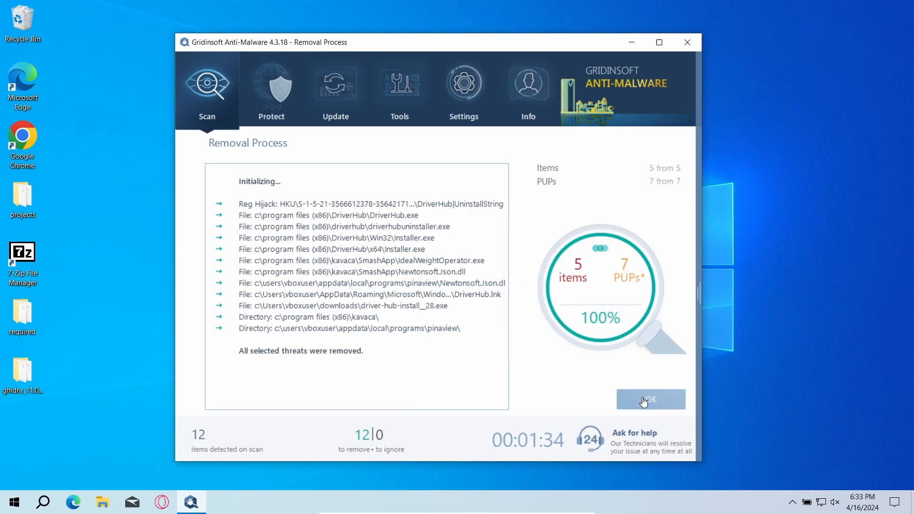